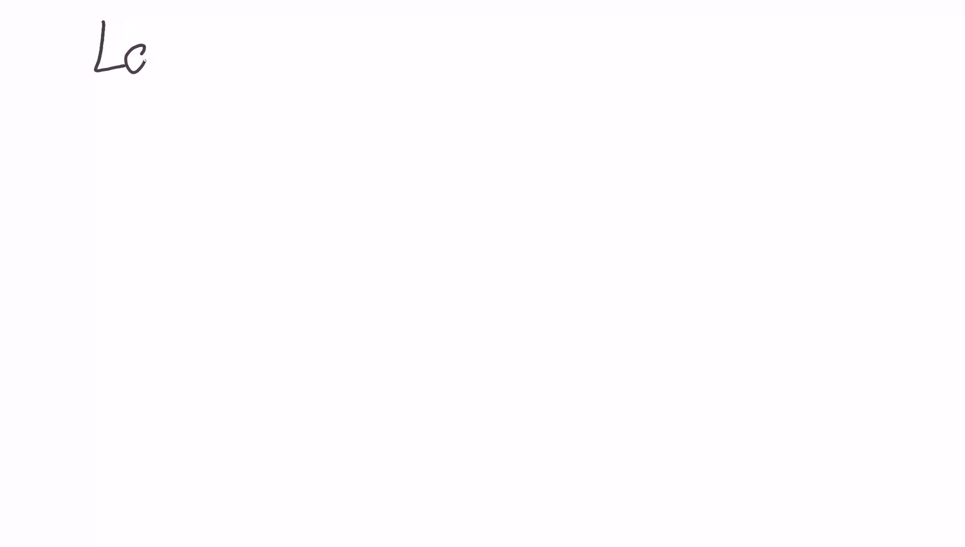
- Handwrite 'Long-term Place to Run Code' across the top of the board
{"action": "type", "text": "Long-"}
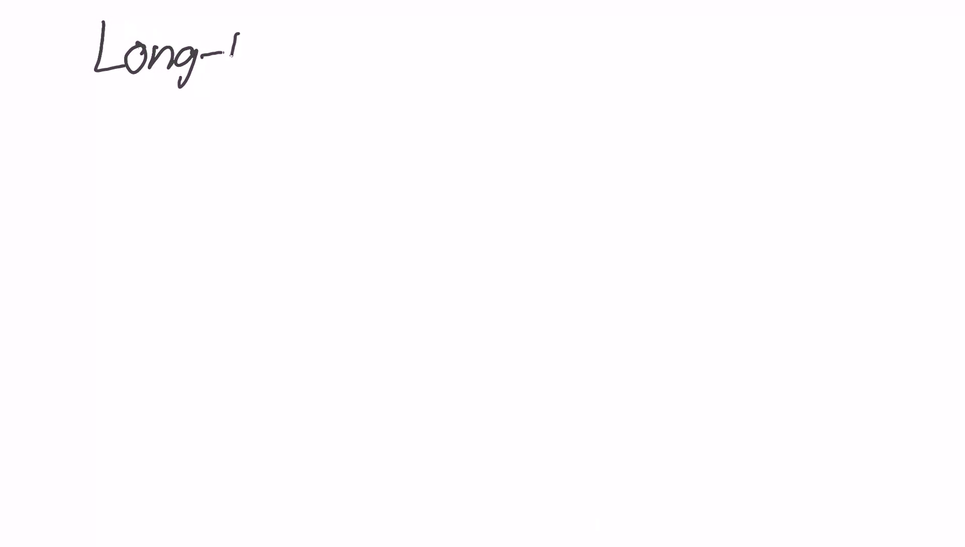
{"action": "type", "text": "term"}
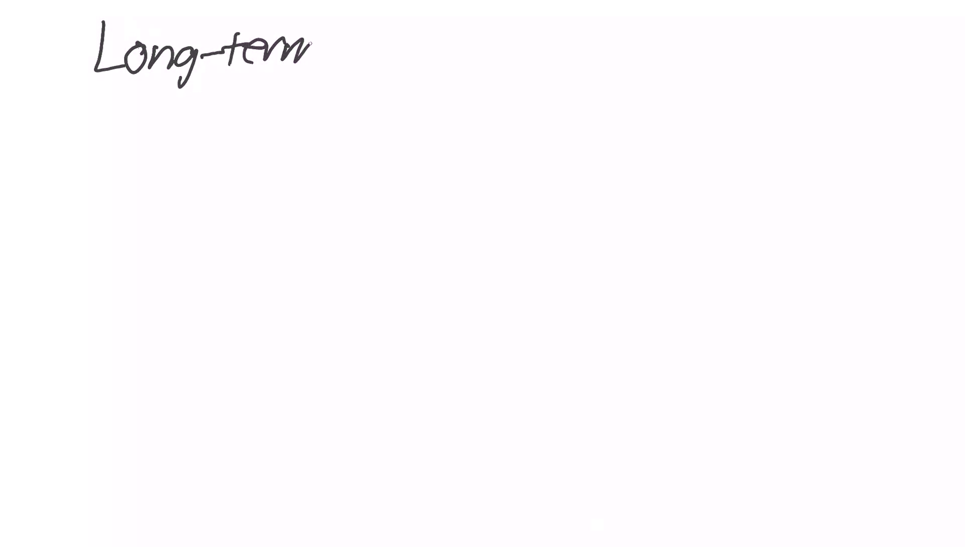
{"action": "type", "text": "Pl"}
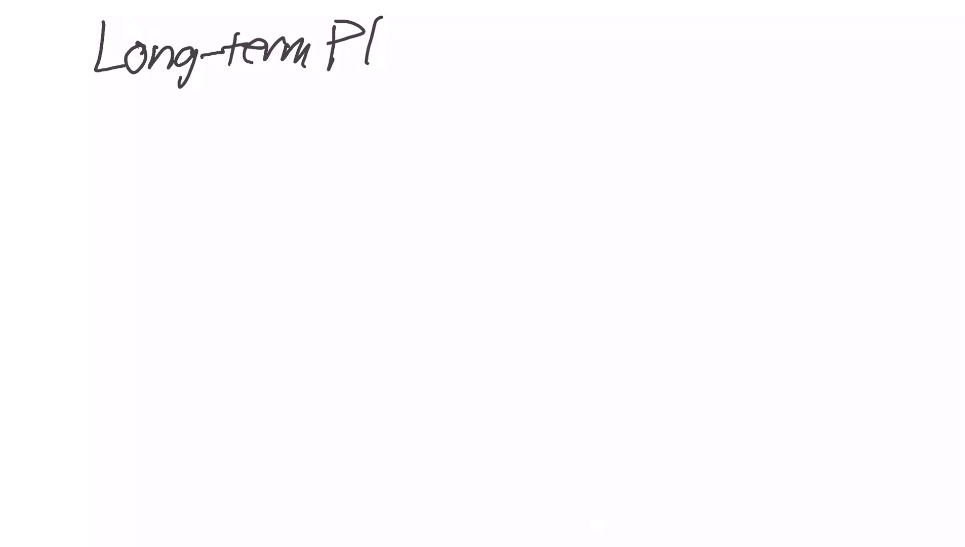
{"action": "type", "text": "Place /"}
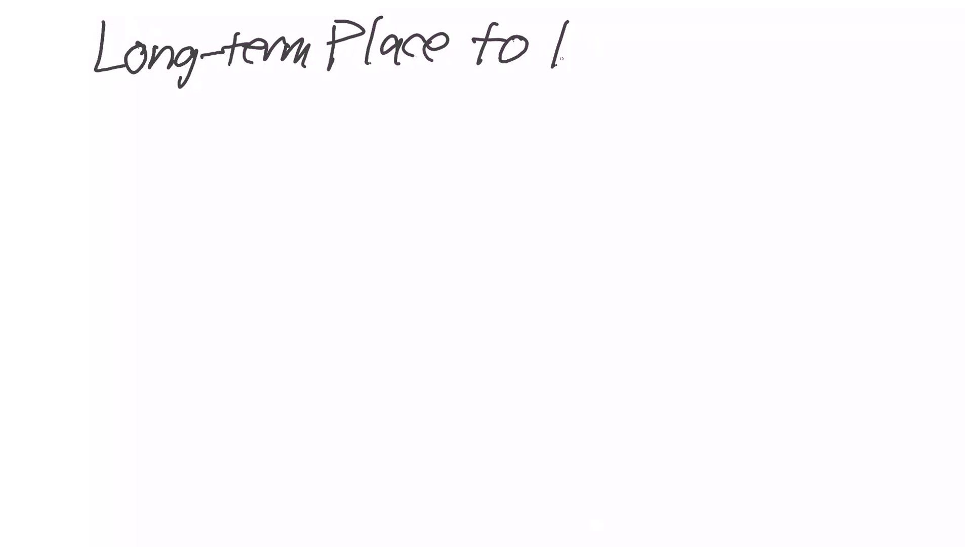
{"action": "type", "text": "Run"}
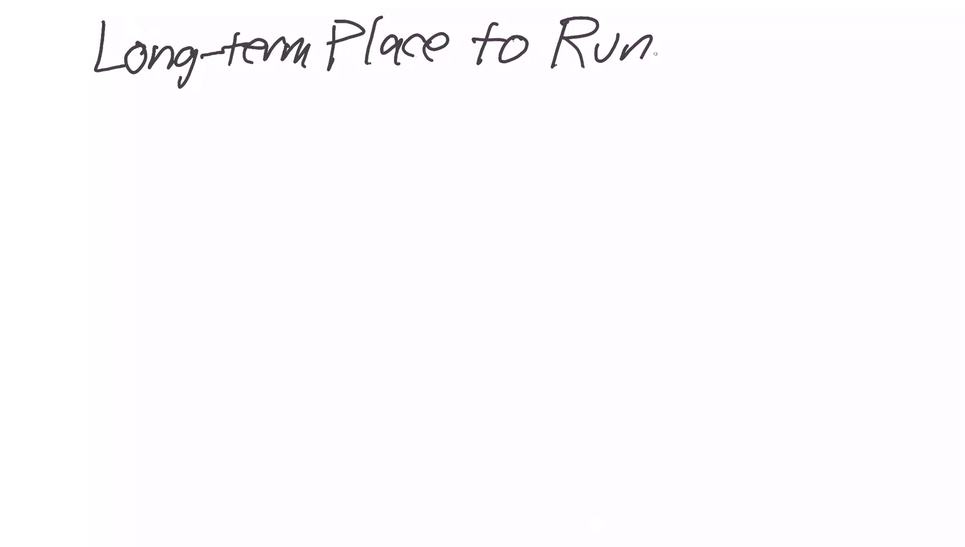
{"action": "type", "text": "Code"}
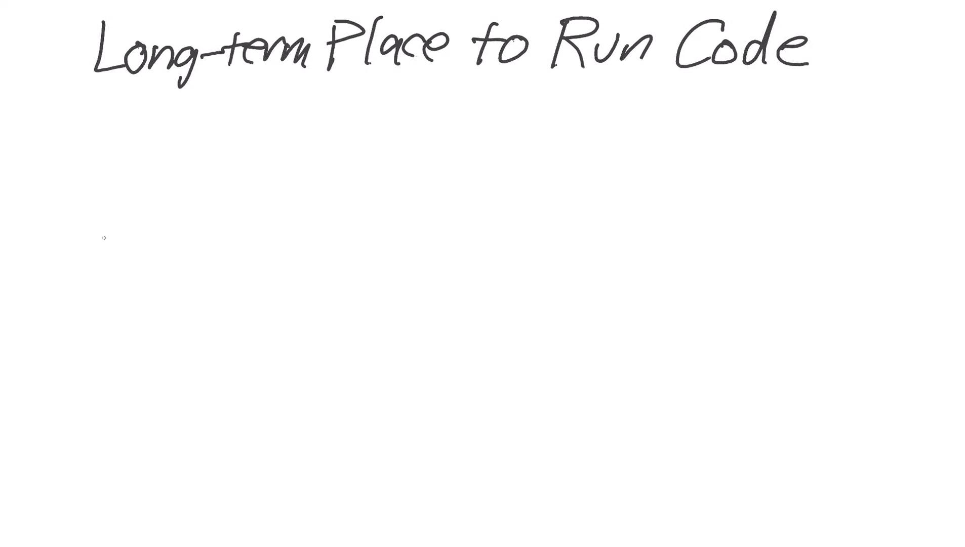
- Draw a long horizontal timeline arrow and caption it 'tic toc & snowball'
{"action": "left_click_drag", "start_coordinate": [77, 233], "coordinate": [462, 233]}
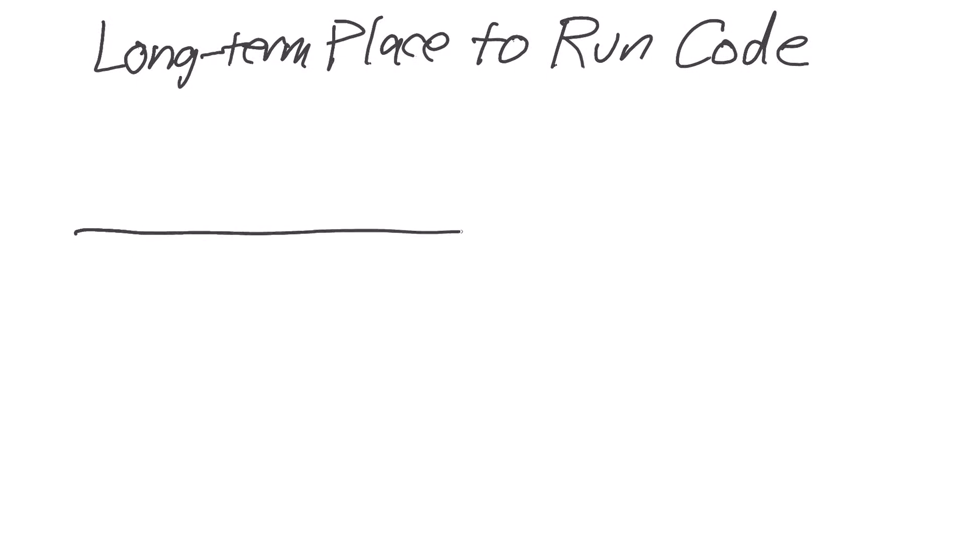
{"action": "left_click_drag", "start_coordinate": [465, 233], "coordinate": [855, 231]}
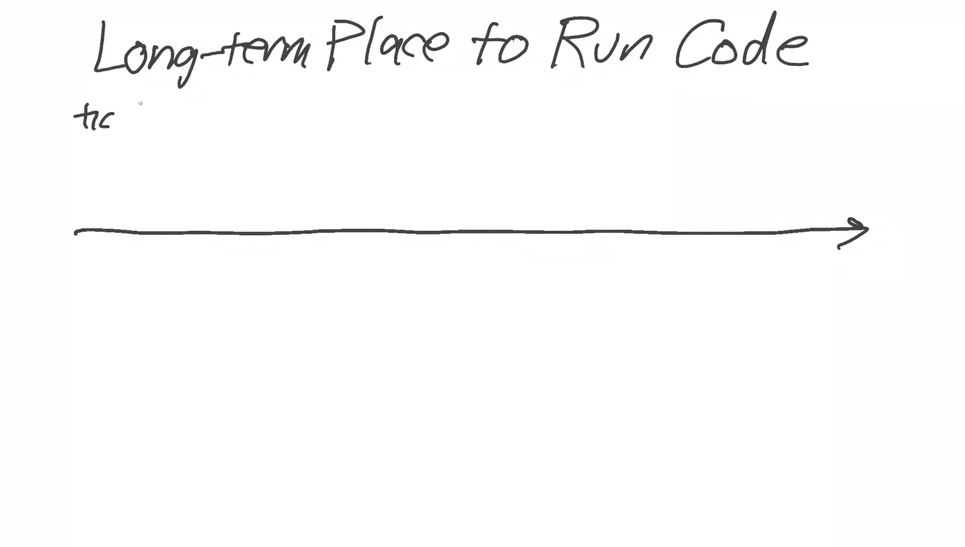
{"action": "type", "text": "toc"}
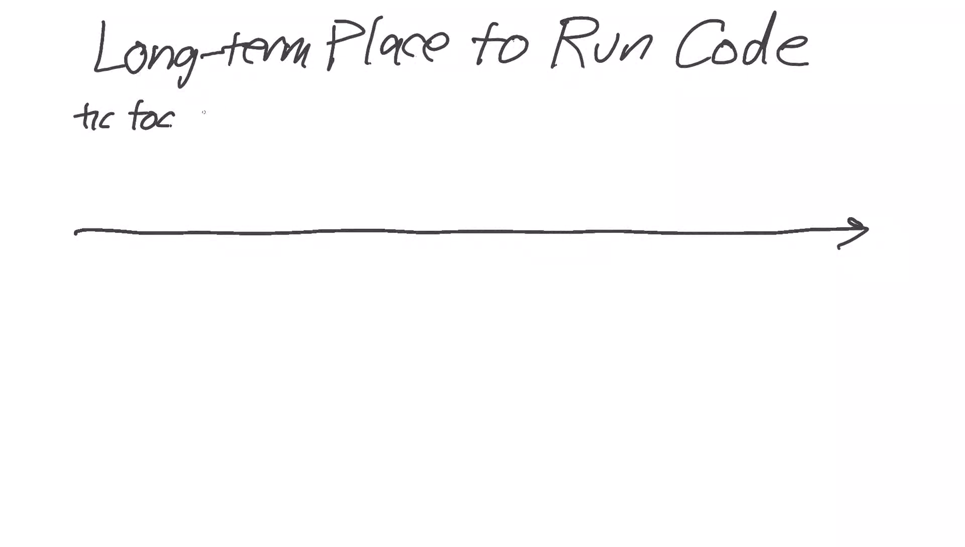
{"action": "type", "text": "& snowball"}
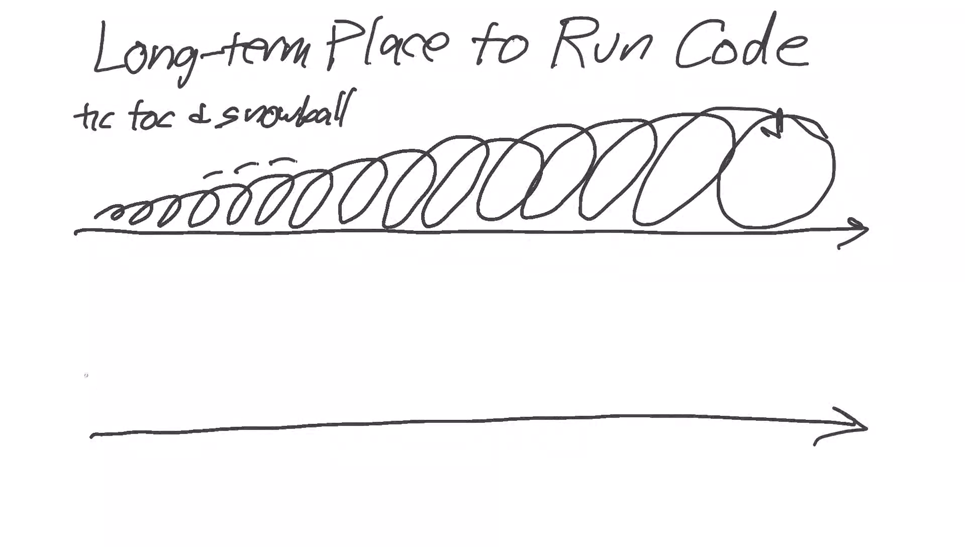
- Draw a 'Newb' stick figure at the lower arrow's start and write 'Master coder' at its end
{"action": "left_click_drag", "start_coordinate": [86, 376], "coordinate": [92, 430]}
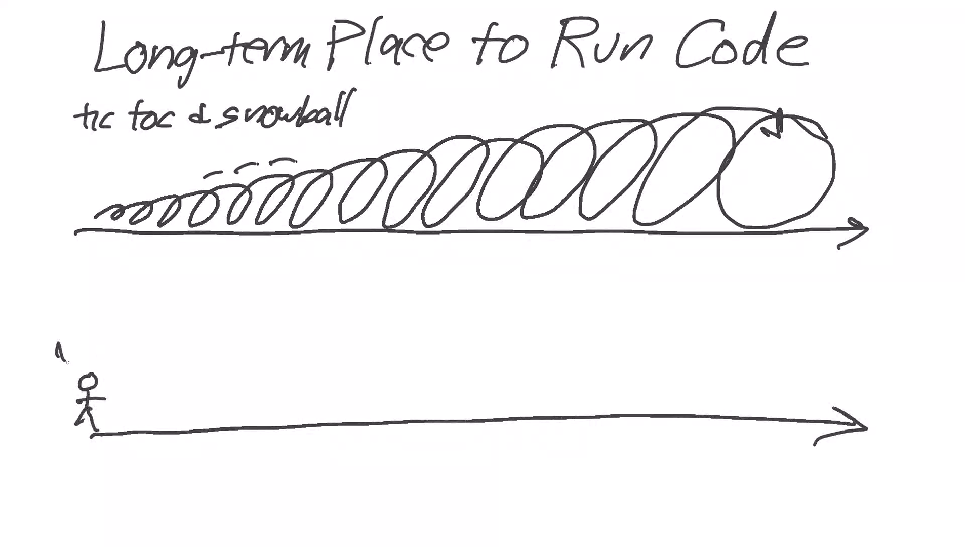
{"action": "type", "text": "New!"}
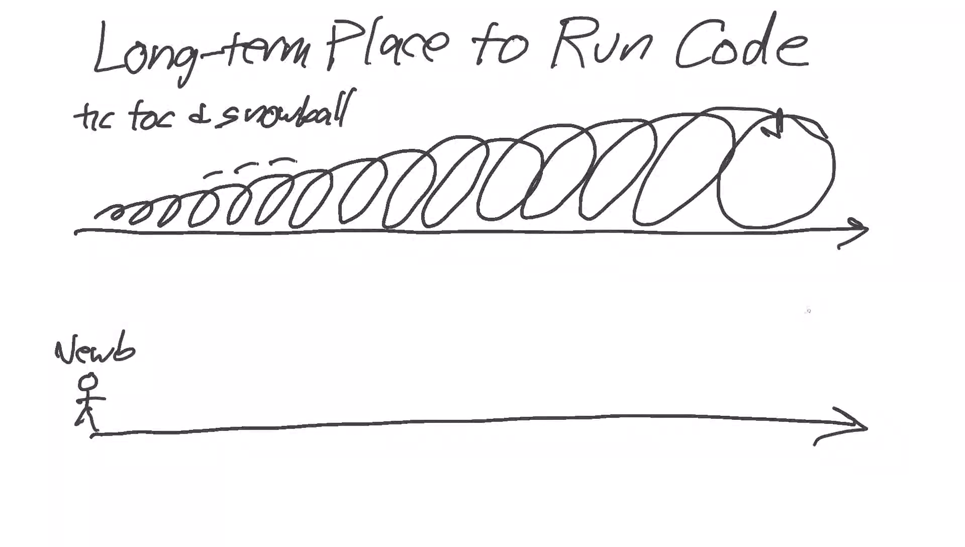
{"action": "type", "text": "M"}
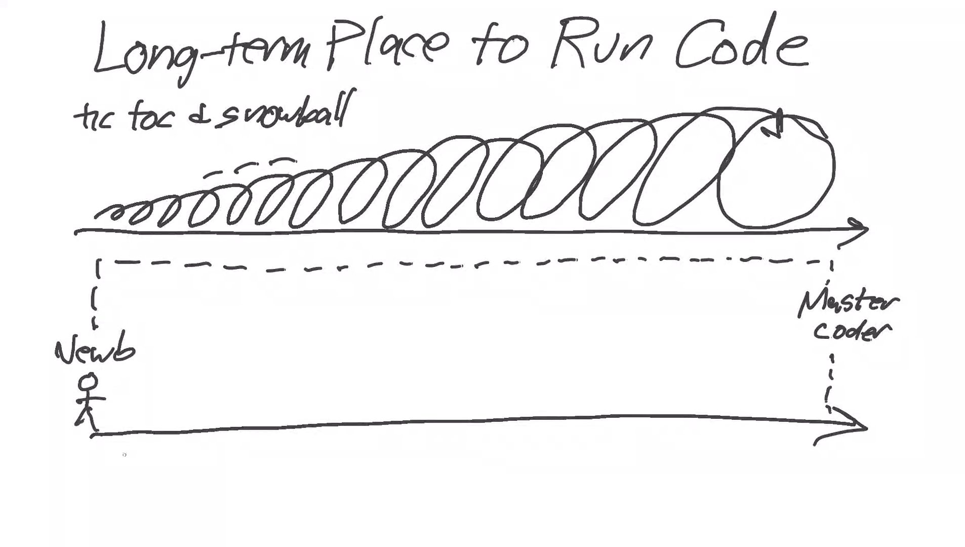
- Draw checkboxes labelled 'Cloud AWS 1-yr' and 'Home desktop' beneath the lower timeline
{"action": "left_click_drag", "start_coordinate": [108, 456], "coordinate": [142, 480]}
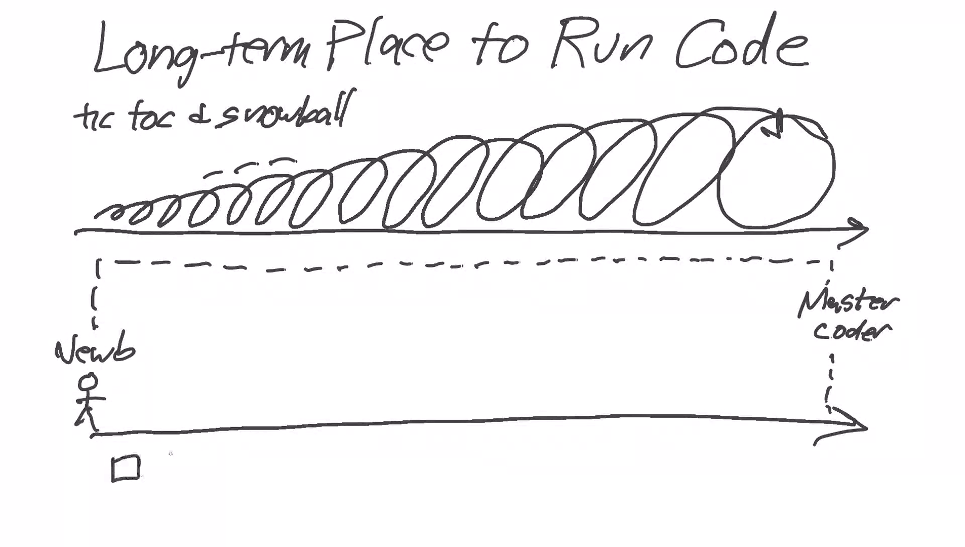
{"action": "type", "text": "Clo"}
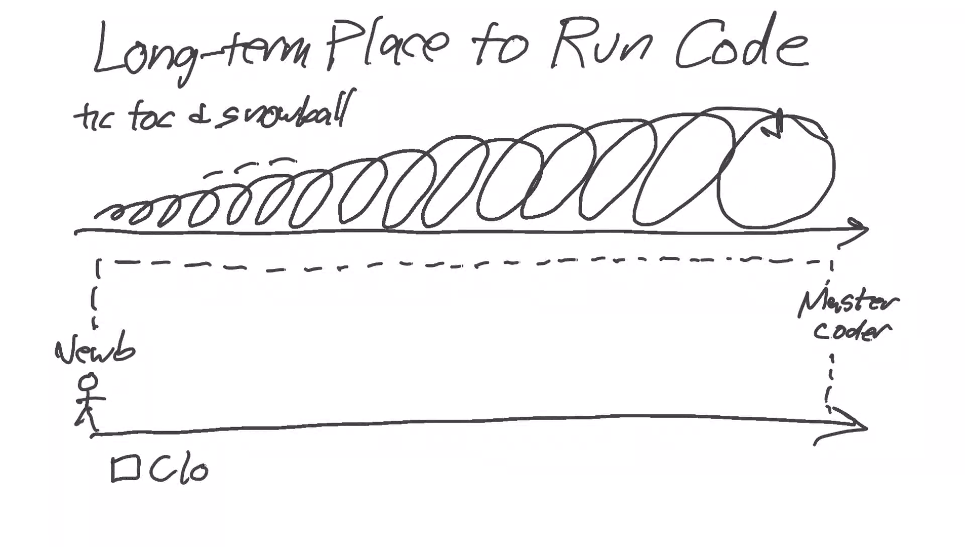
{"action": "type", "text": "ud"}
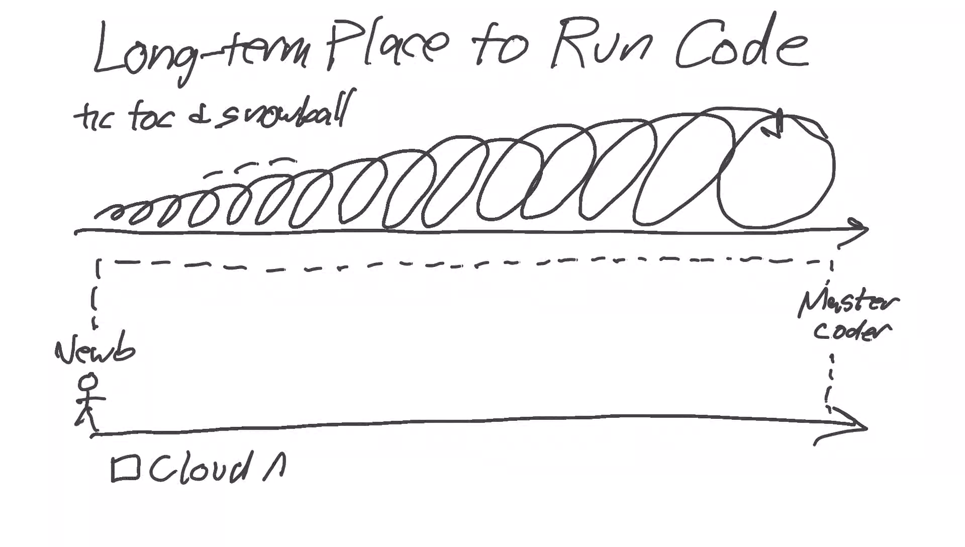
{"action": "type", "text": "AWS"}
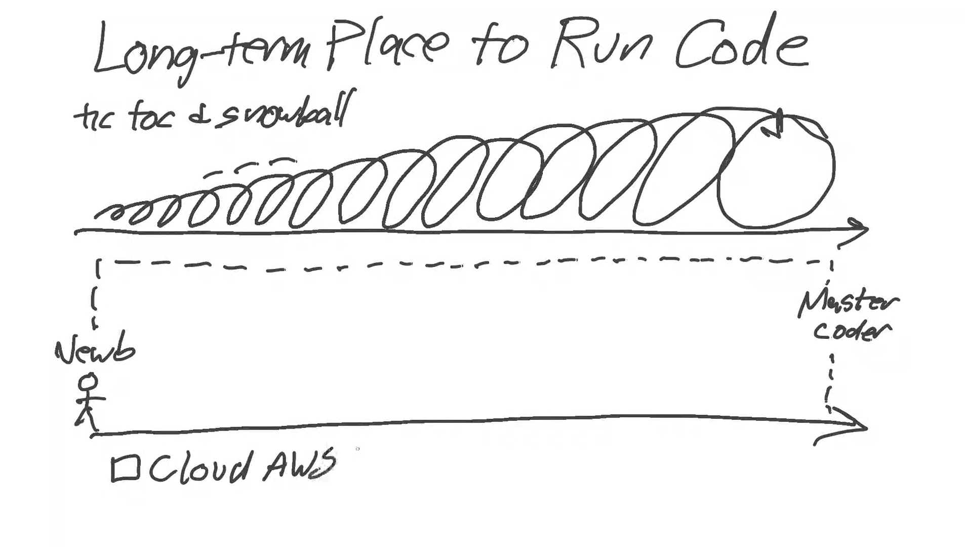
{"action": "type", "text": "I-y"}
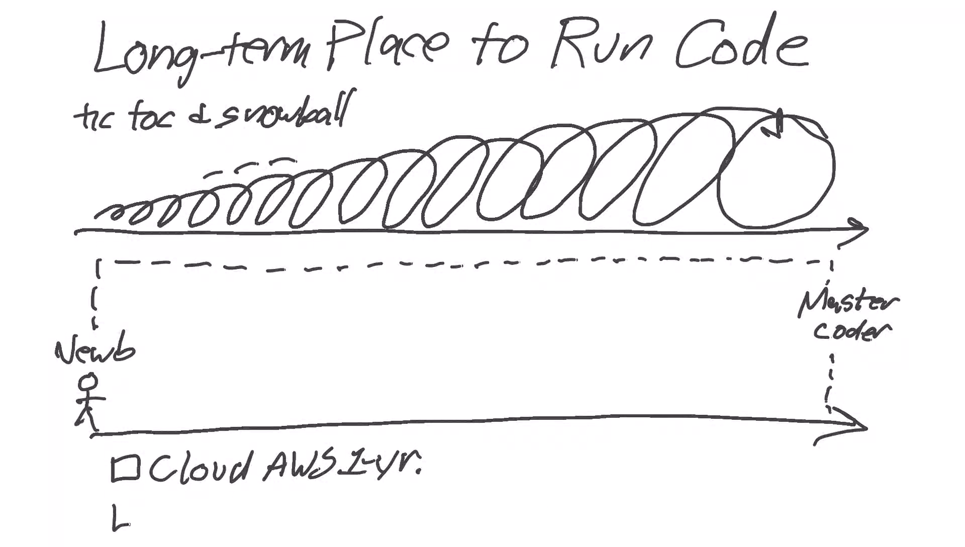
{"action": "type", "text": "Home"}
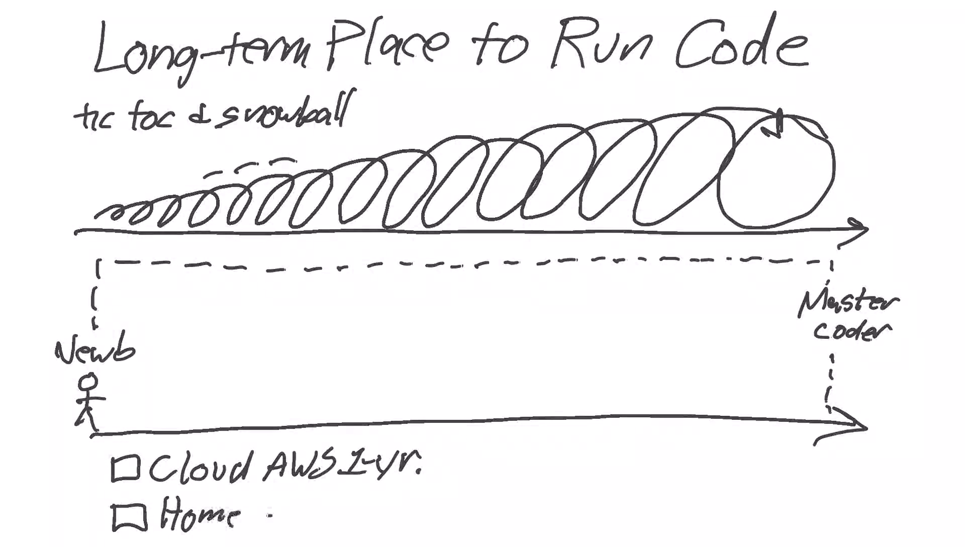
{"action": "type", "text": "desl"}
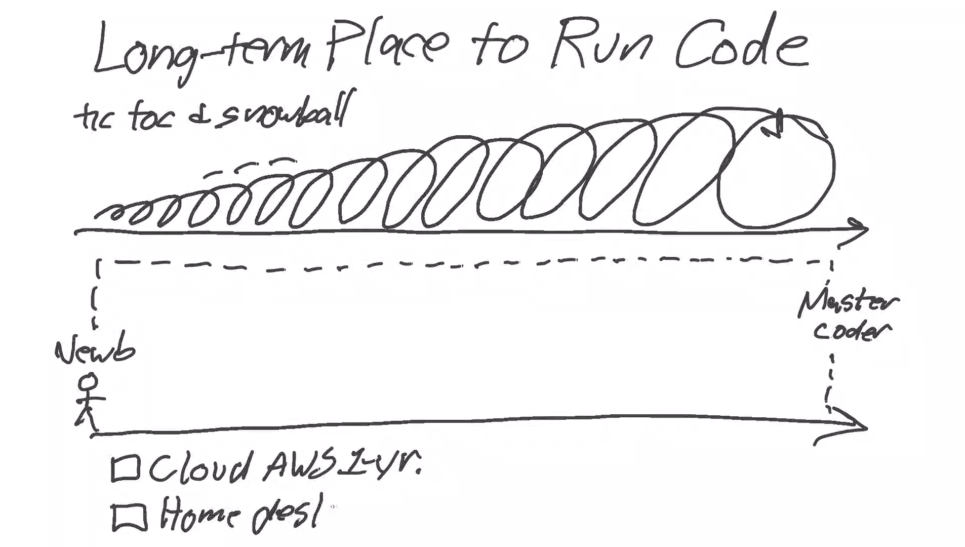
{"action": "type", "text": "ktop"}
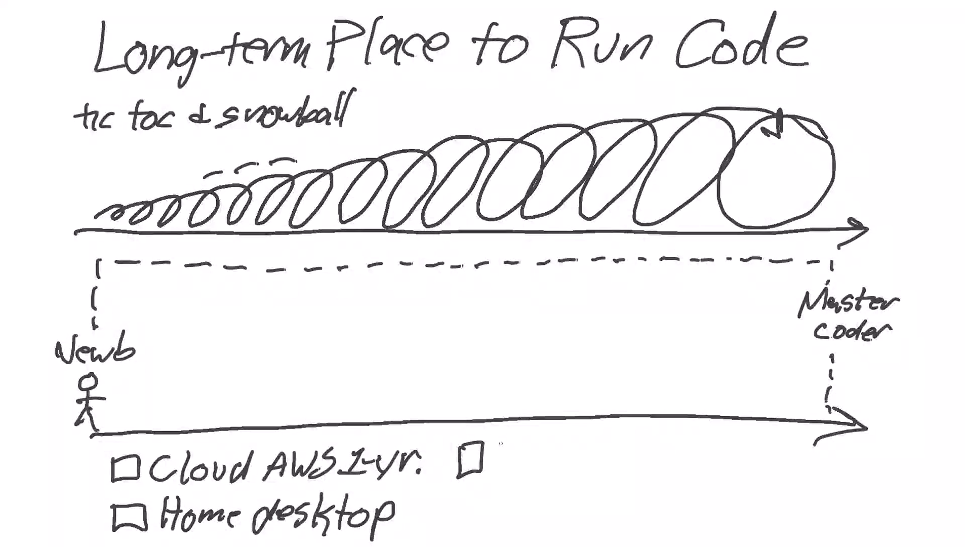
- Add 'Rasberry Pi' and 'Code Academy' options and start small blocks along the arrow
{"action": "type", "text": "Ras"}
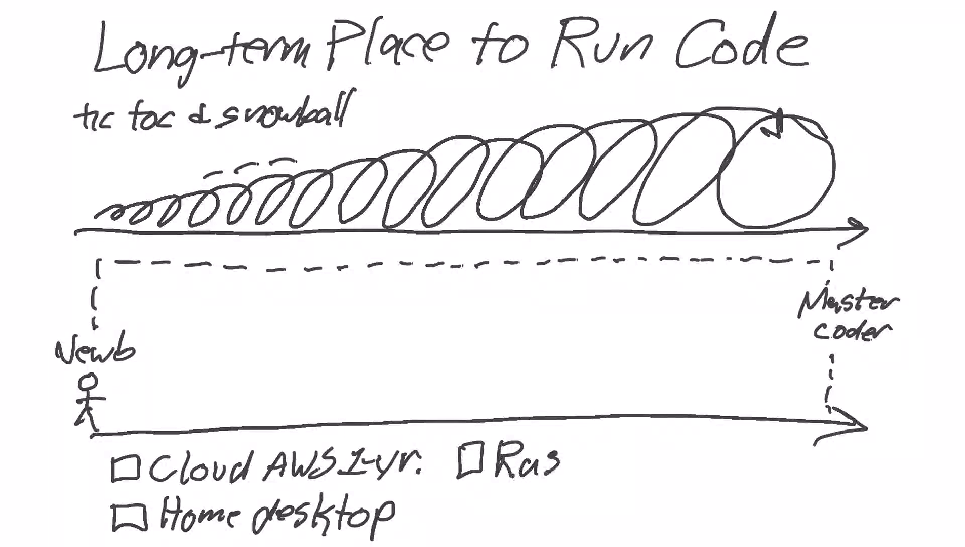
{"action": "type", "text": "ber"}
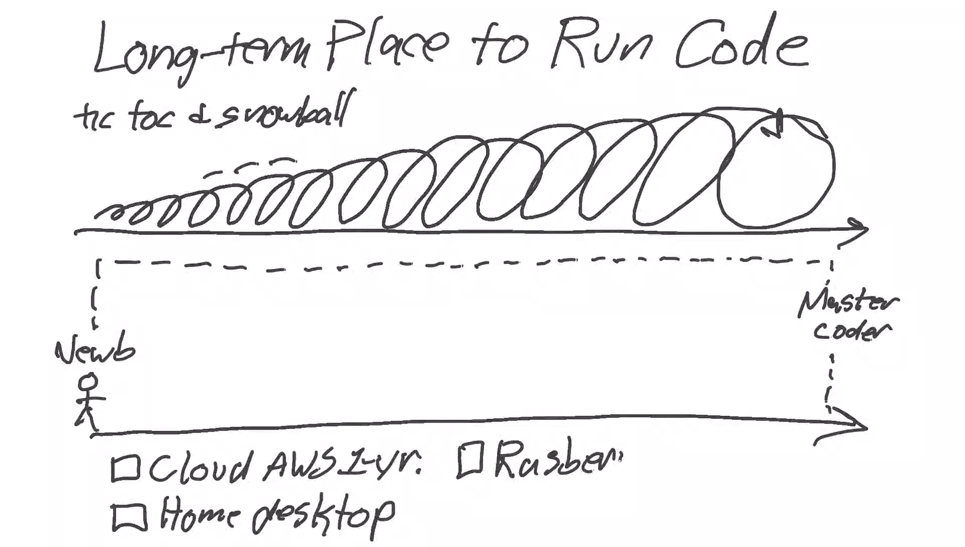
{"action": "type", "text": "ry P"}
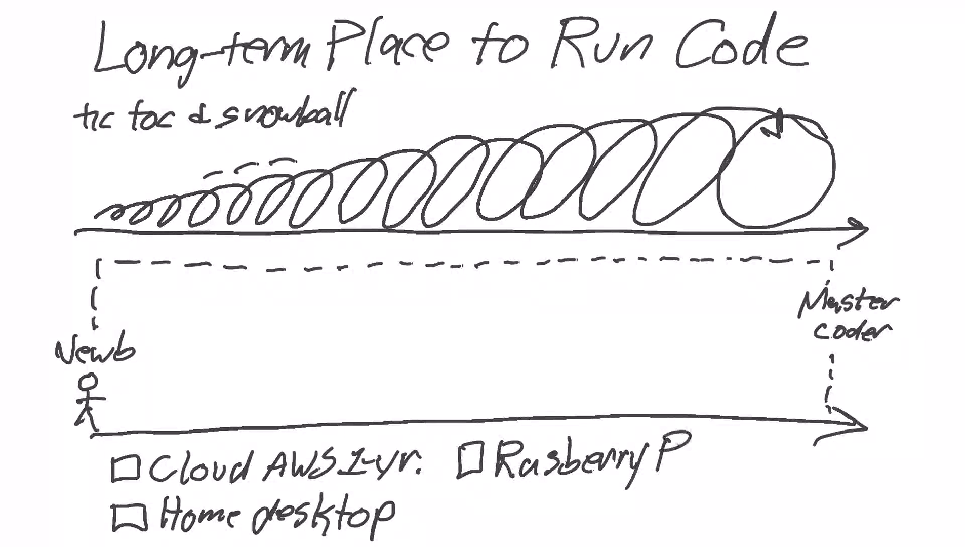
{"action": "type", "text": "i"}
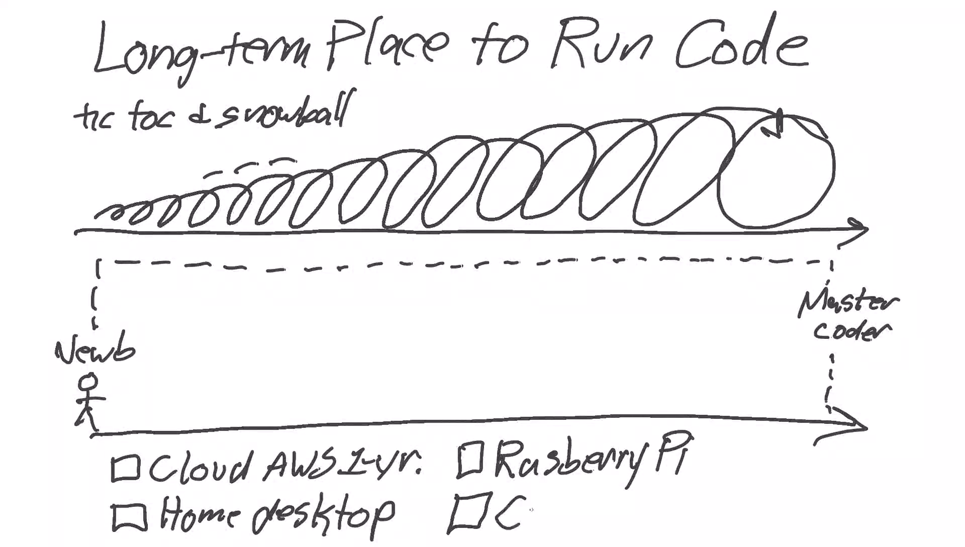
{"action": "type", "text": "Code"}
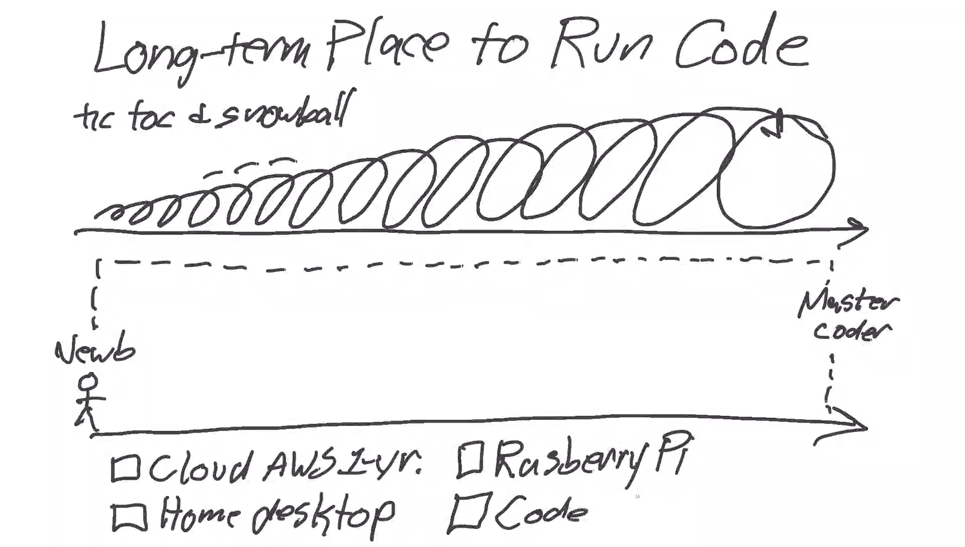
{"action": "type", "text": "Academy"}
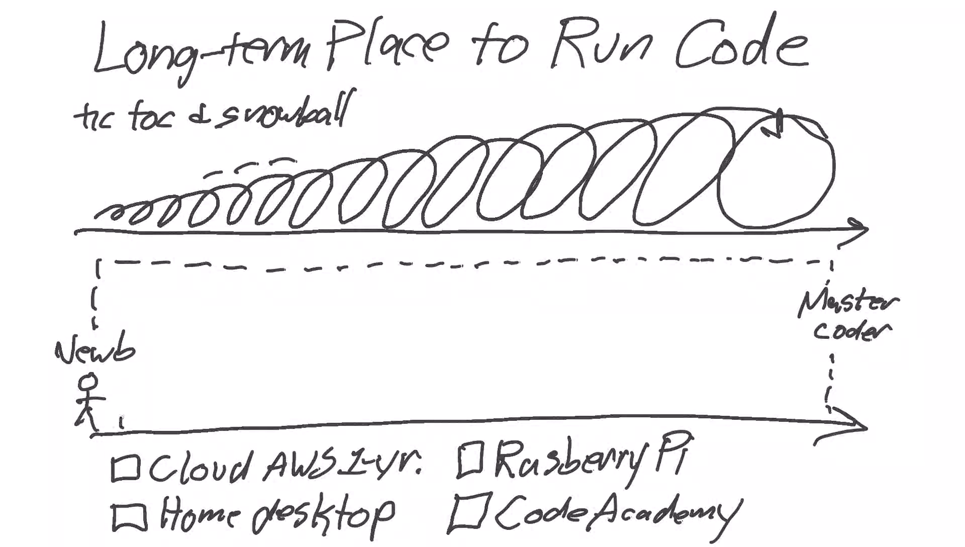
{"action": "left_click_drag", "start_coordinate": [120, 410], "coordinate": [151, 418]}
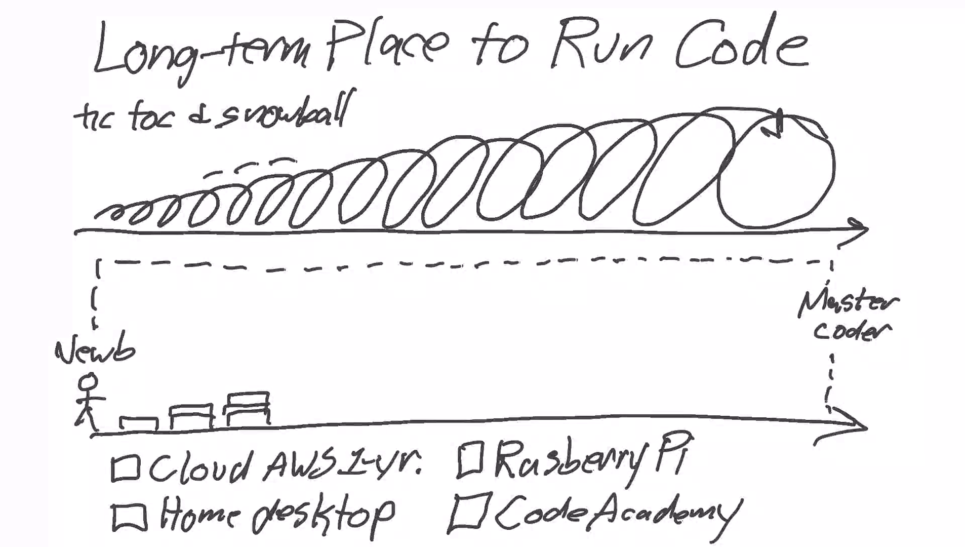
- Write 'Problem = Life' on the board
{"action": "type", "text": "Problen"}
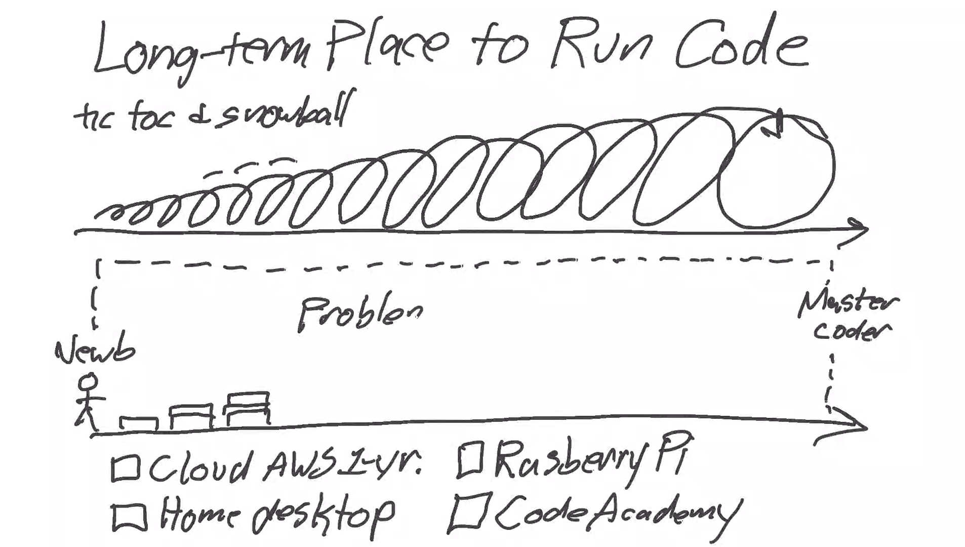
{"action": "type", "text": "="}
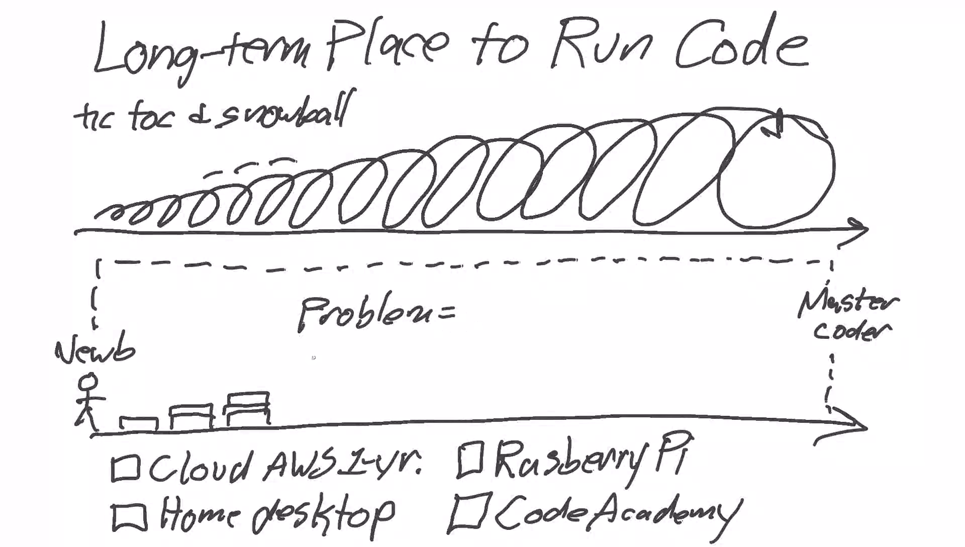
{"action": "type", "text": "Life"}
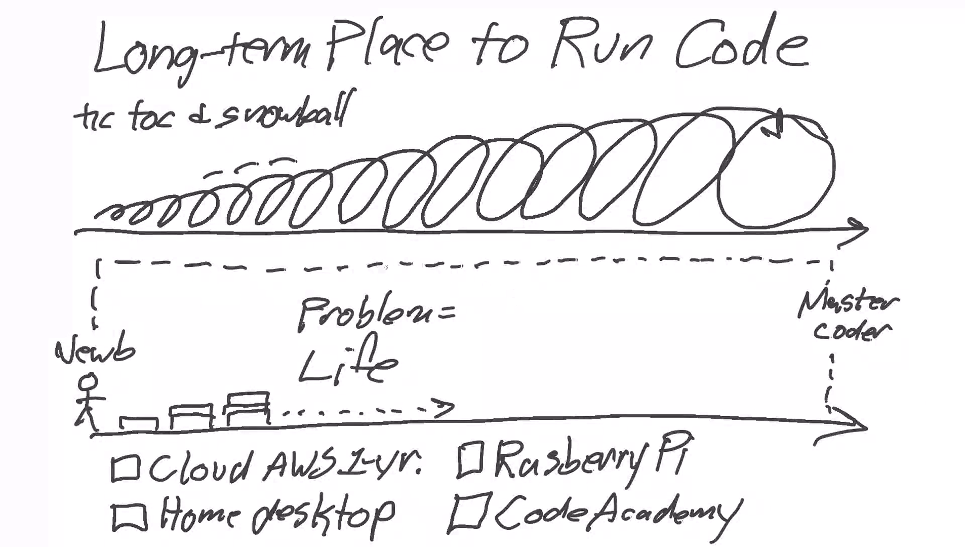
- Write 'Execution Environment' with tick marks linking it to the timeline
{"action": "type", "text": "k"}
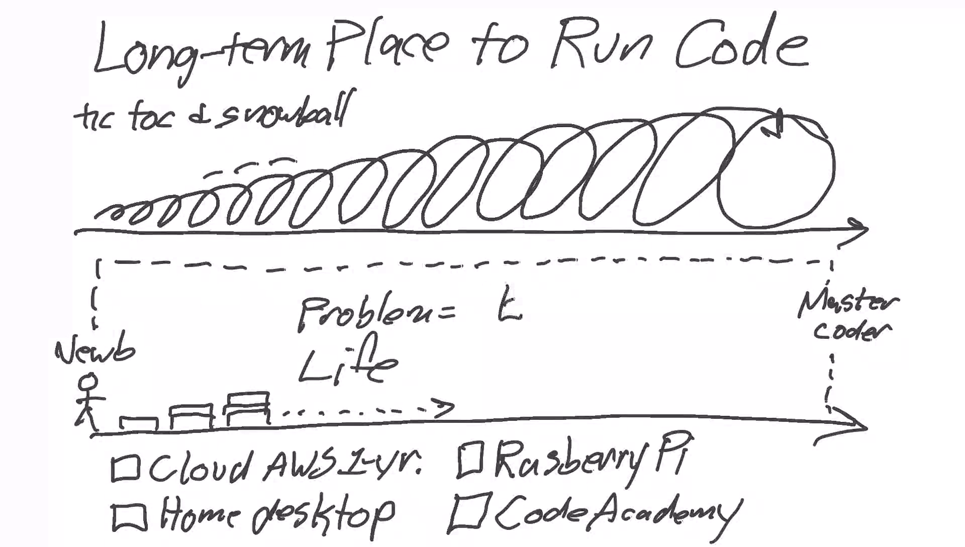
{"action": "type", "text": "Exec."}
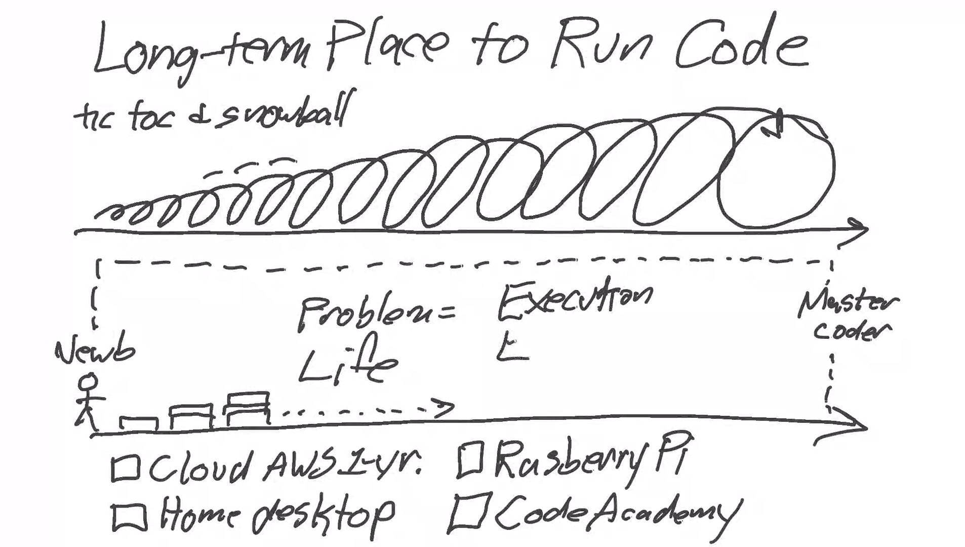
{"action": "type", "text": "Envir"}
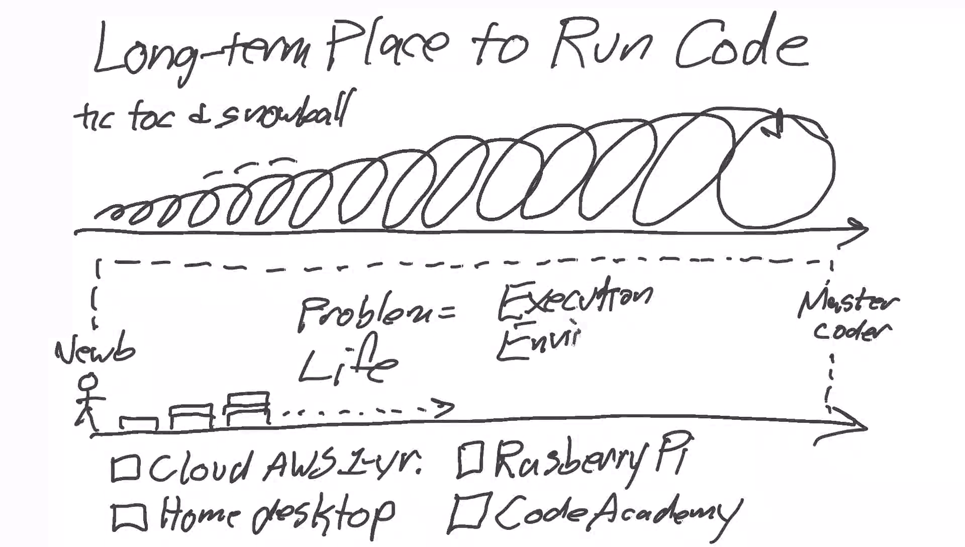
{"action": "type", "text": "nvironment"}
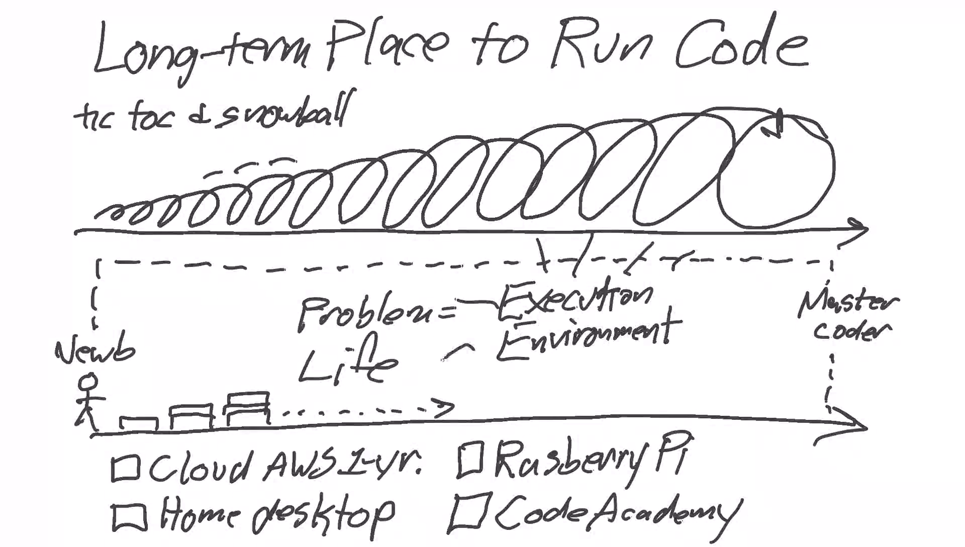
- Sketch a drum beside the execution environment and label it 'Reset'
{"action": "left_click_drag", "start_coordinate": [474, 382], "coordinate": [640, 418]}
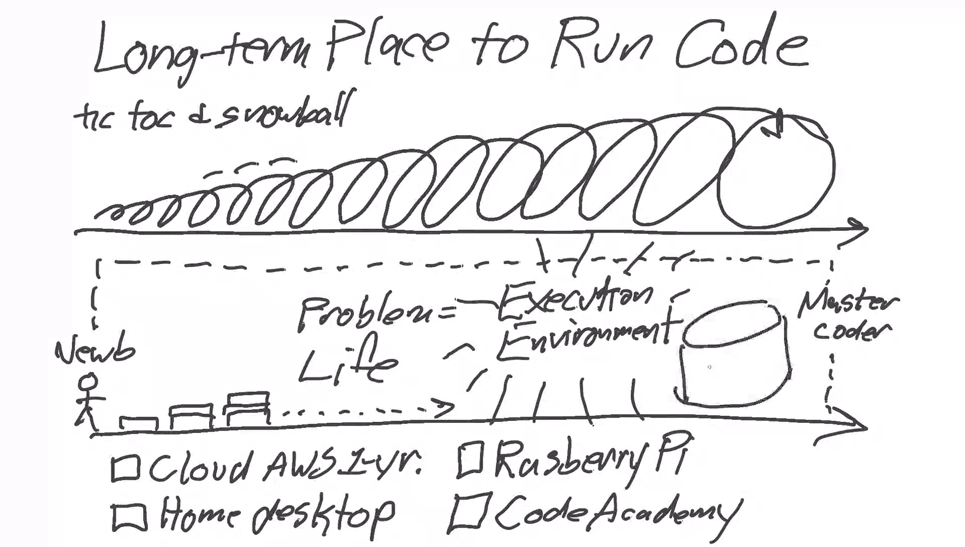
{"action": "type", "text": "Rec"}
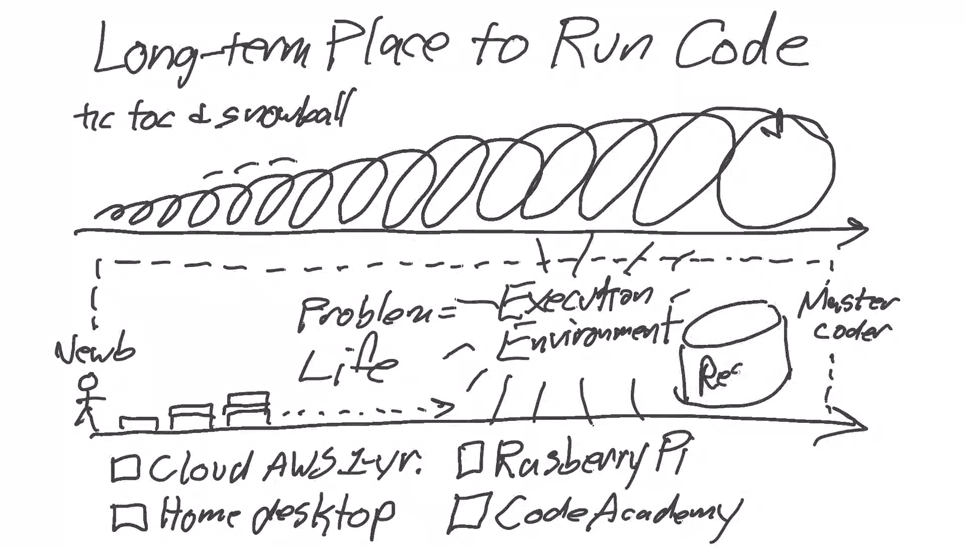
{"action": "type", "text": "Reset"}
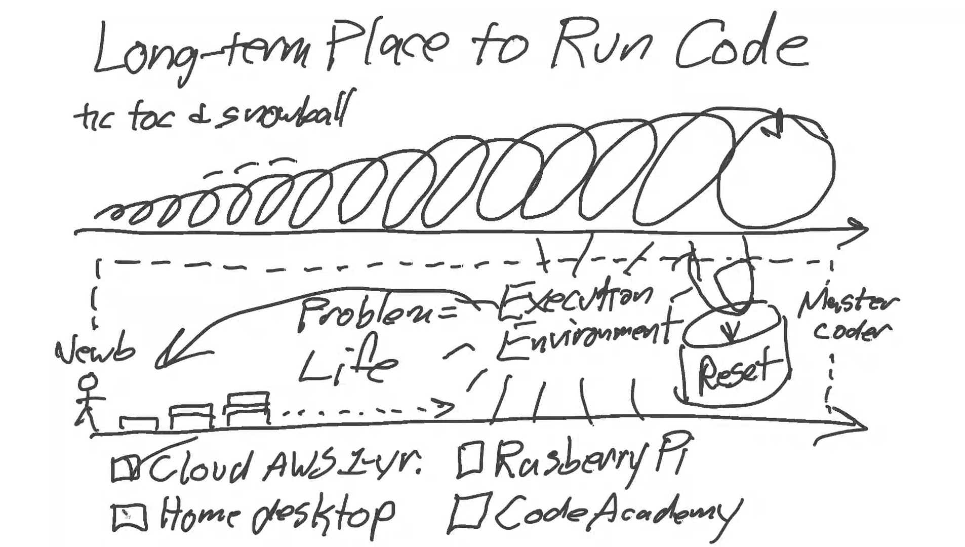
- Tick the Home desktop checkbox and another hosting option
{"action": "left_click", "coordinate": [131, 513]}
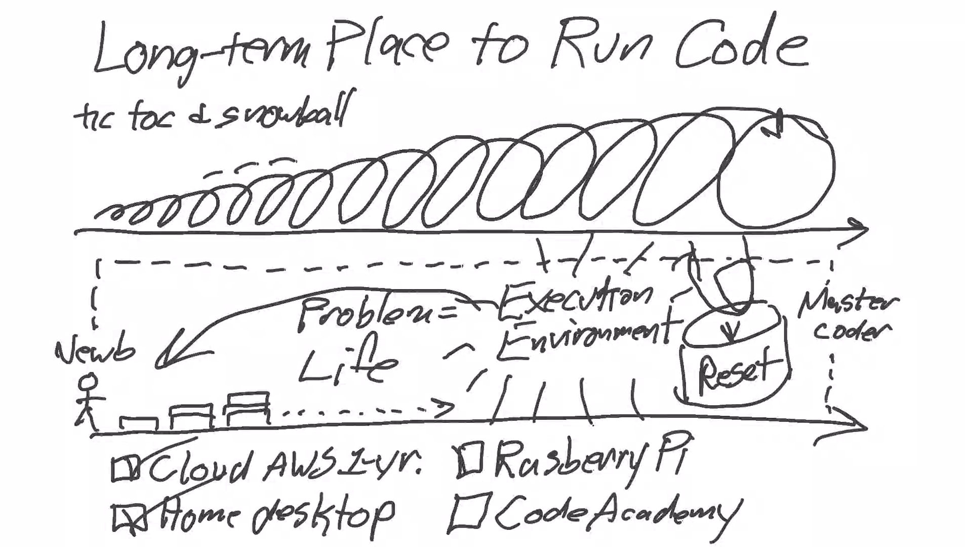
{"action": "left_click", "coordinate": [474, 465]}
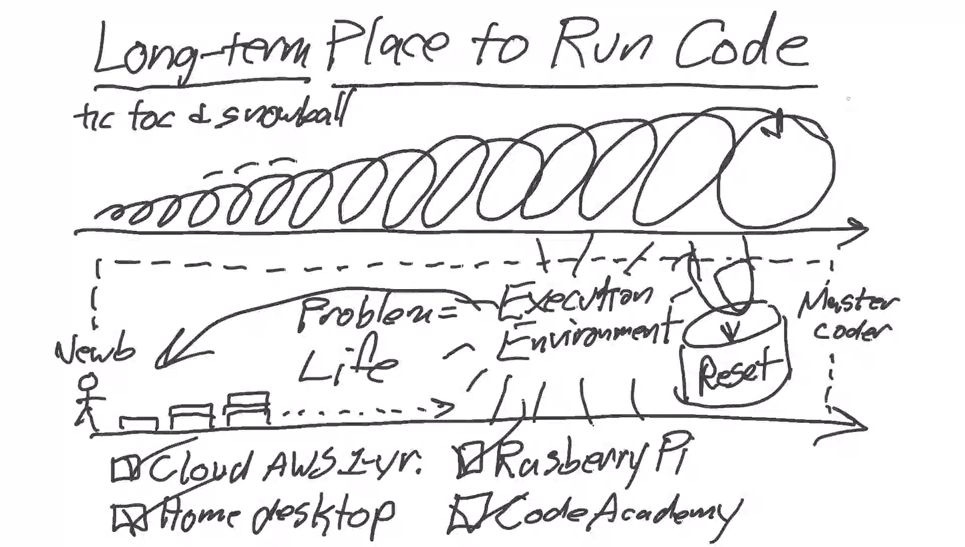
- Handwrite 'Always There' at the right edge of the board
{"action": "type", "text": "AI"}
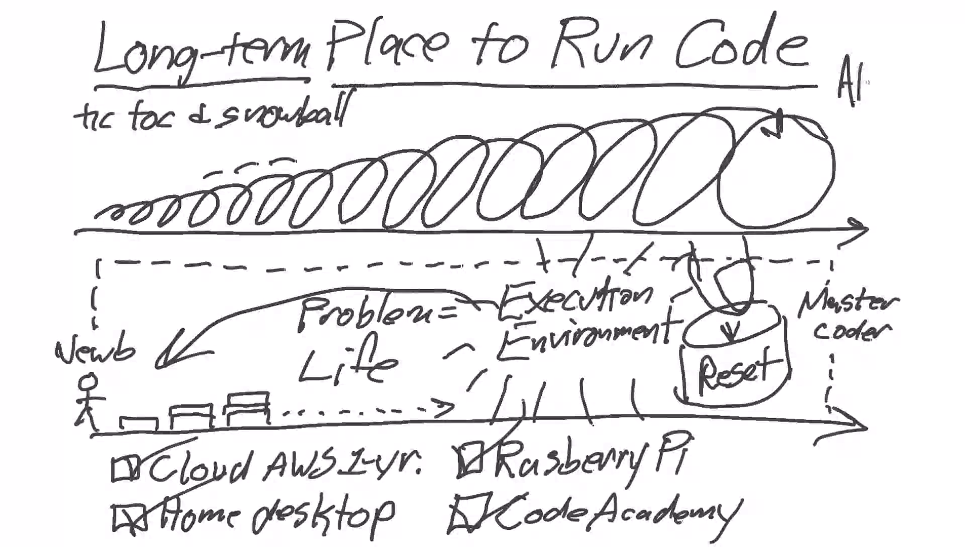
{"action": "type", "text": "Always"}
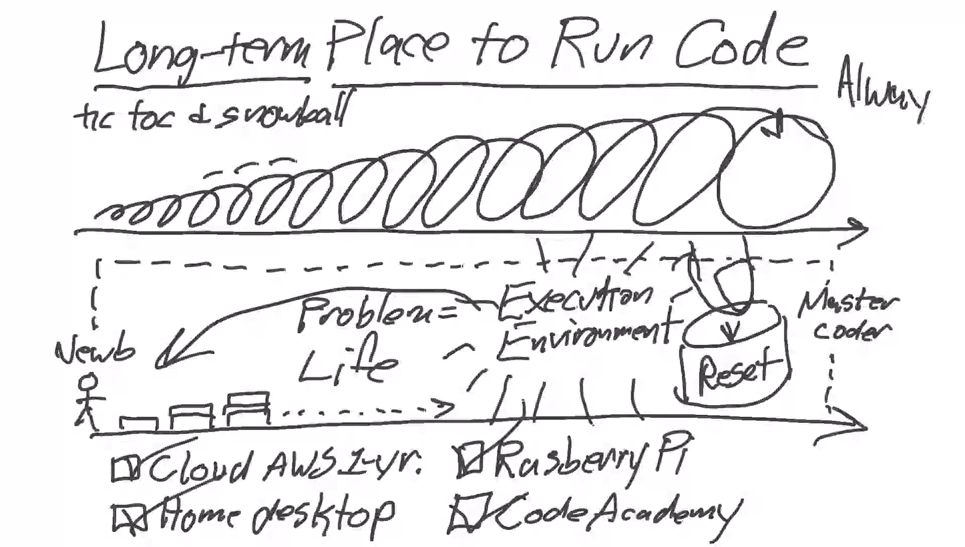
{"action": "type", "text": "Th"}
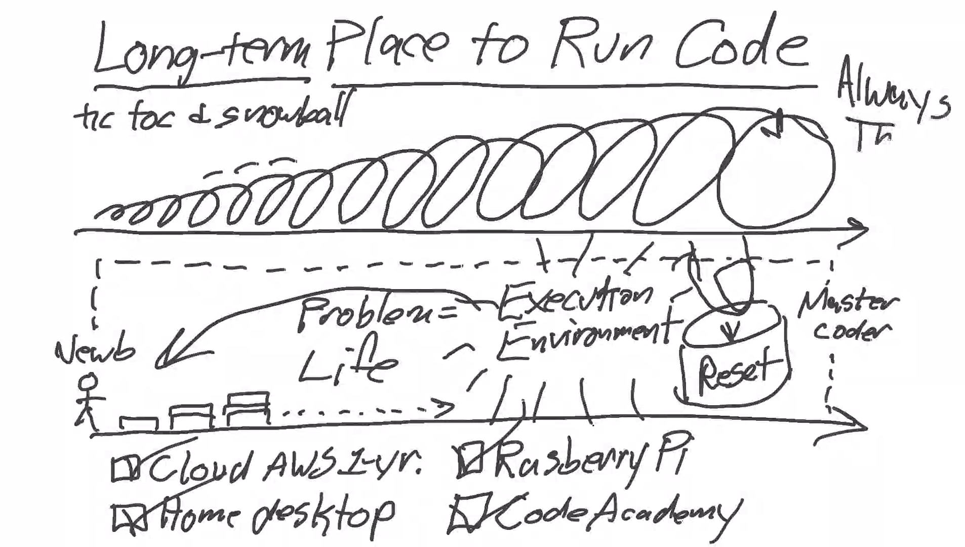
{"action": "type", "text": "There"}
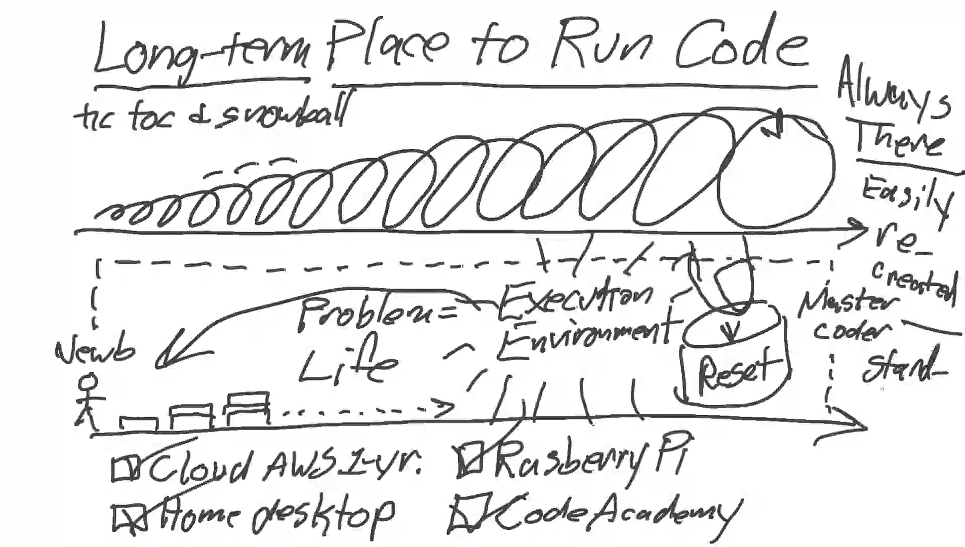
- Add 'standards' and 'Protects your code' to the right-side list
{"action": "type", "text": "ands"}
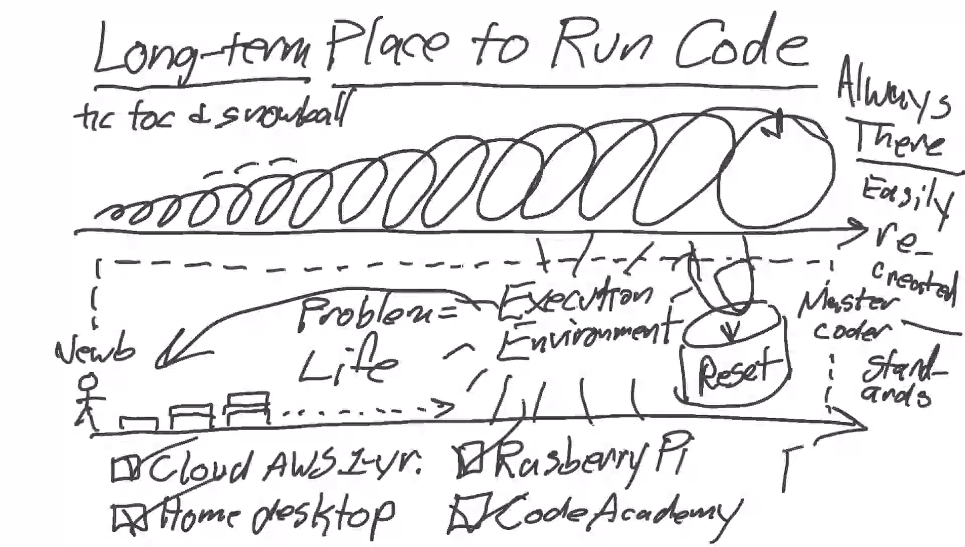
{"action": "type", "text": "Proto"}
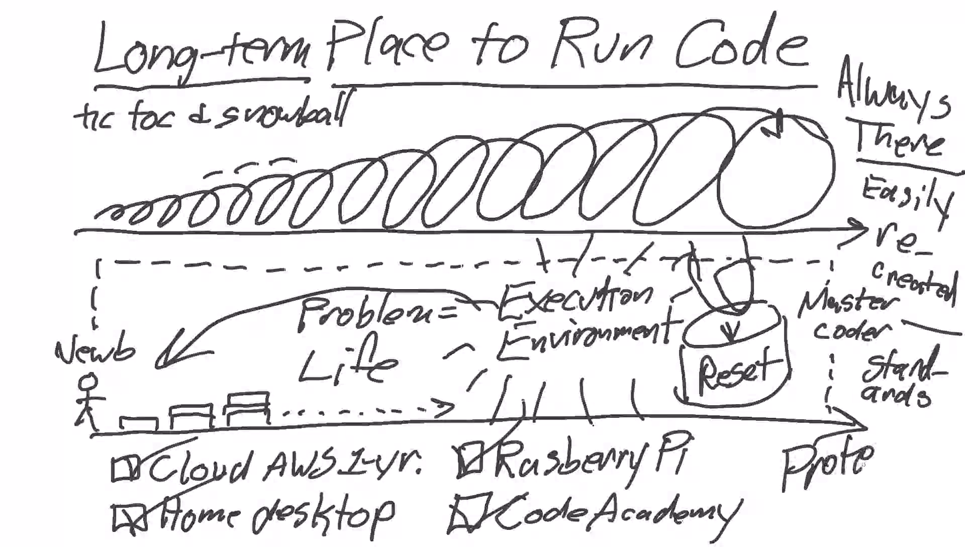
{"action": "type", "text": "cts"}
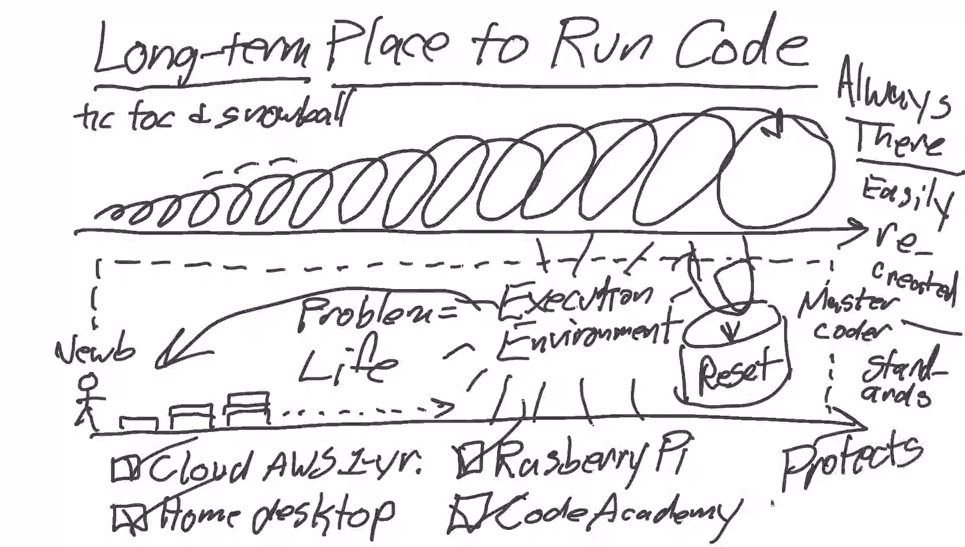
{"action": "type", "text": "your"}
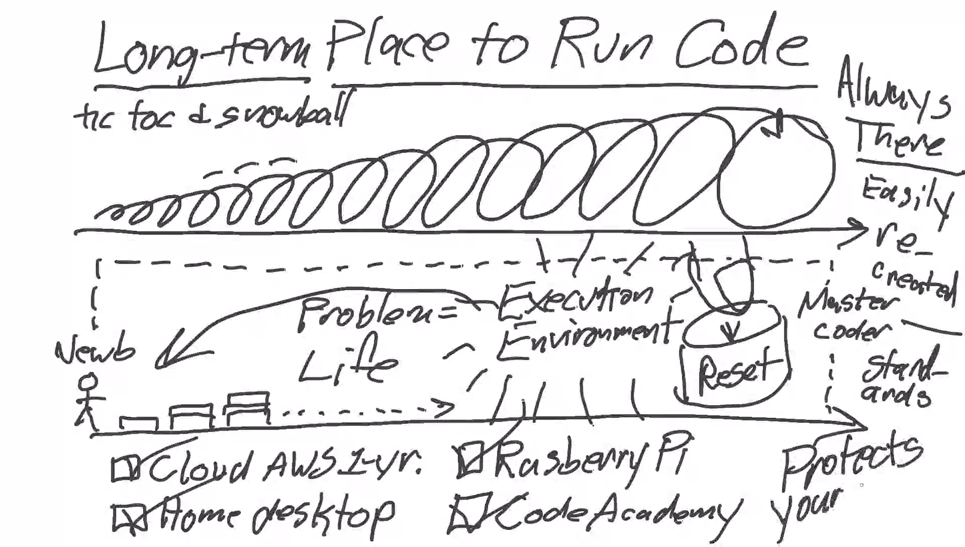
{"action": "type", "text": "code"}
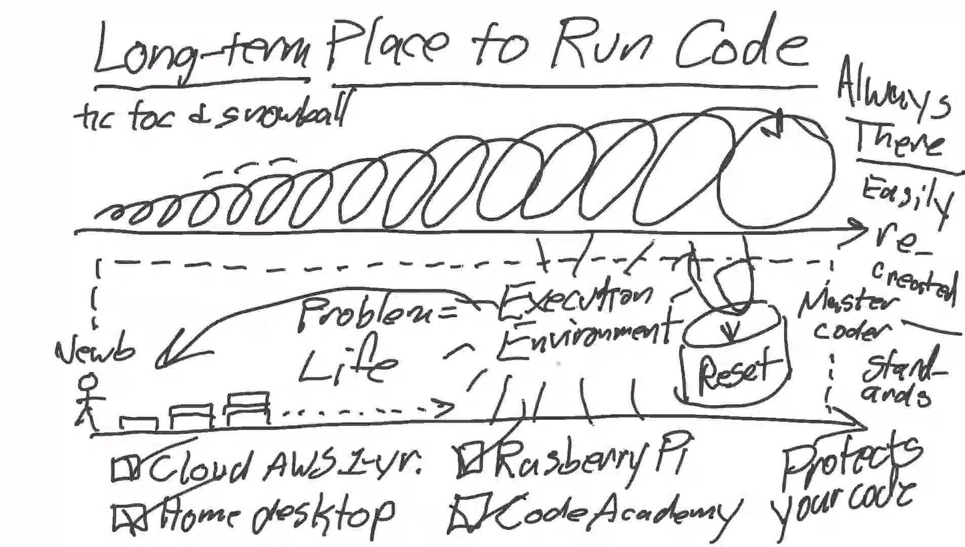
- Write 'VM' above Execution Environment, 'QEMU' at left, and 'git' beside the caption
{"action": "left_click_drag", "start_coordinate": [504, 372], "coordinate": [670, 353]}
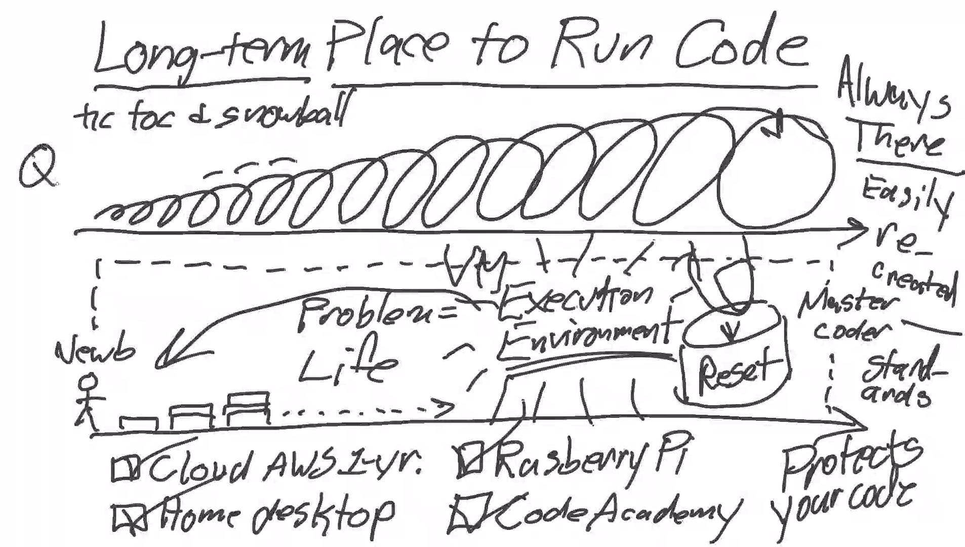
{"action": "type", "text": "EM"}
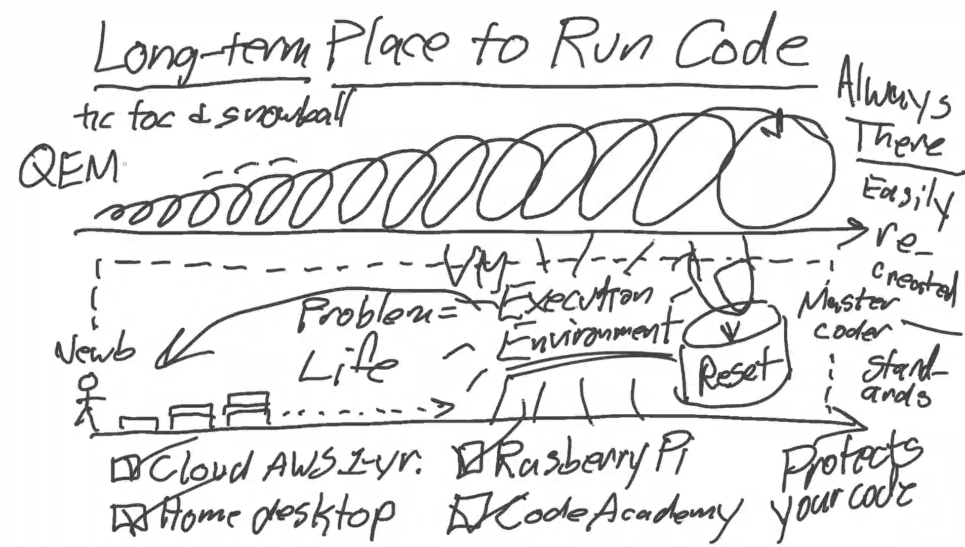
{"action": "type", "text": "U"}
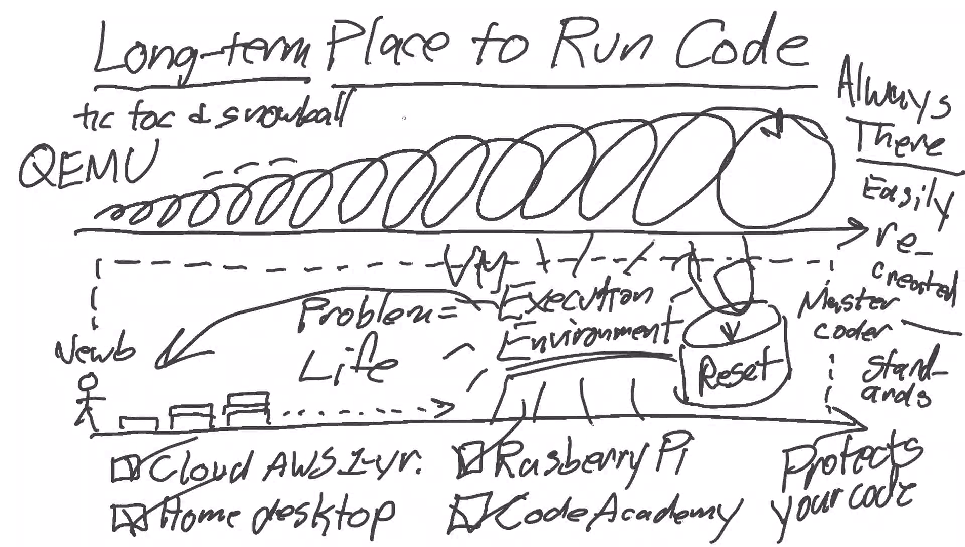
{"action": "type", "text": "gi"}
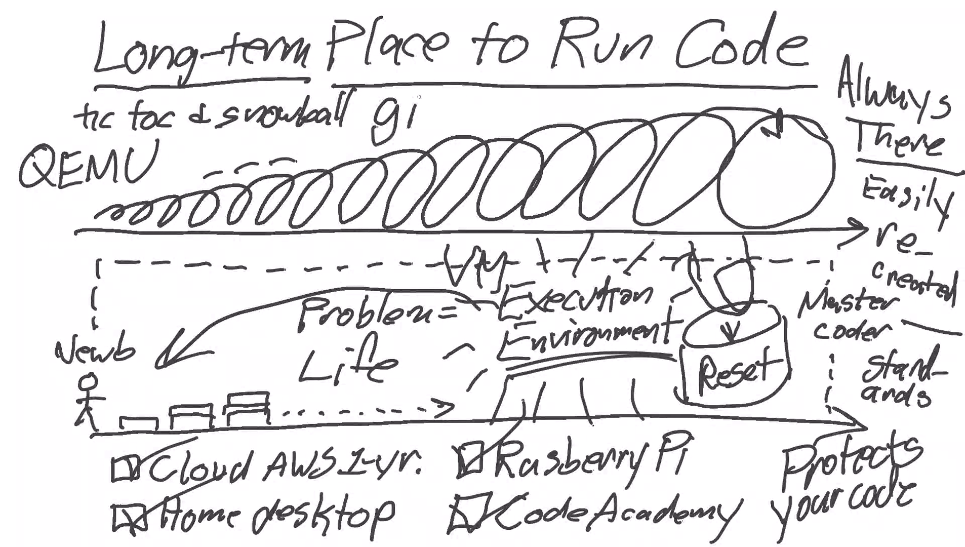
{"action": "type", "text": "t"}
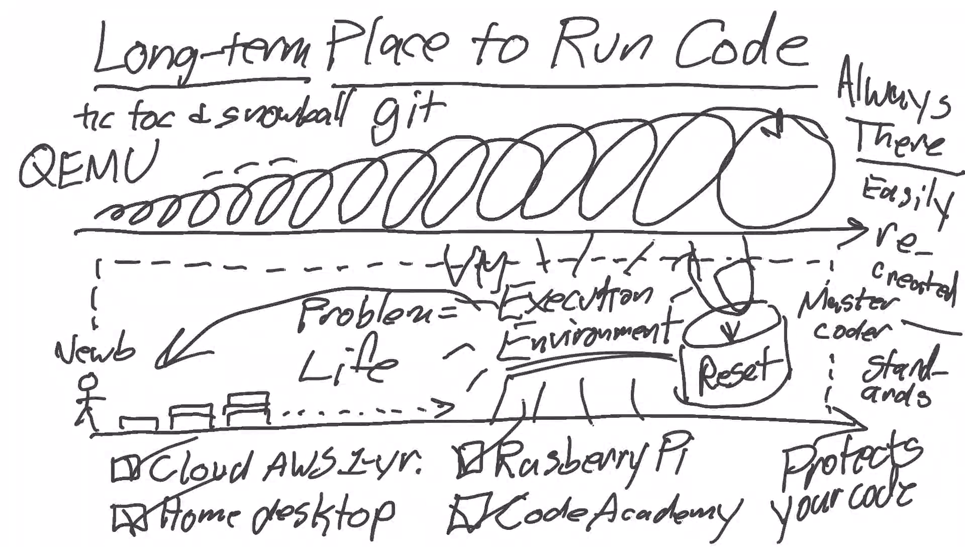